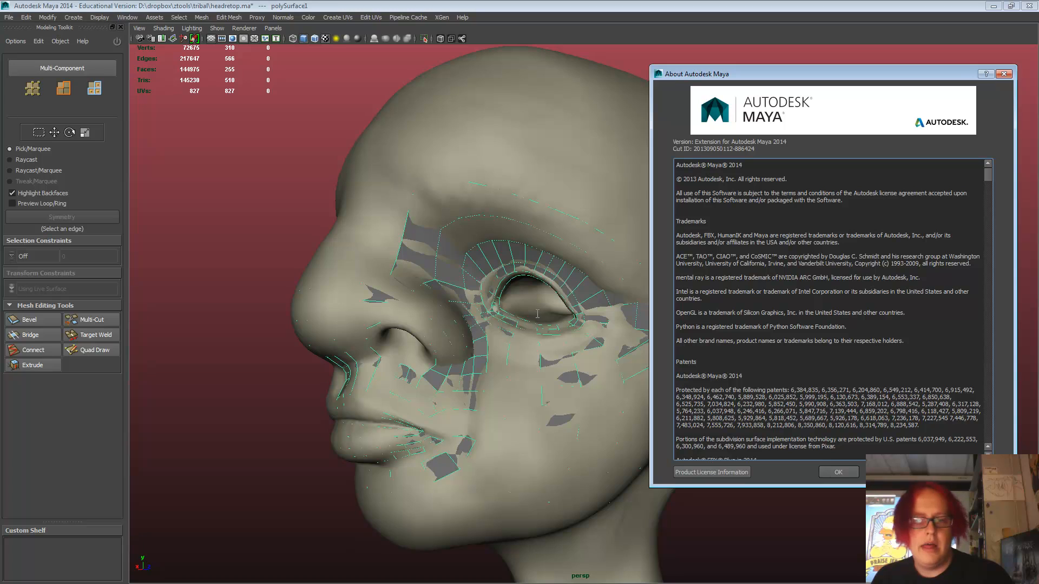
pyautogui.moveTo(536, 318)
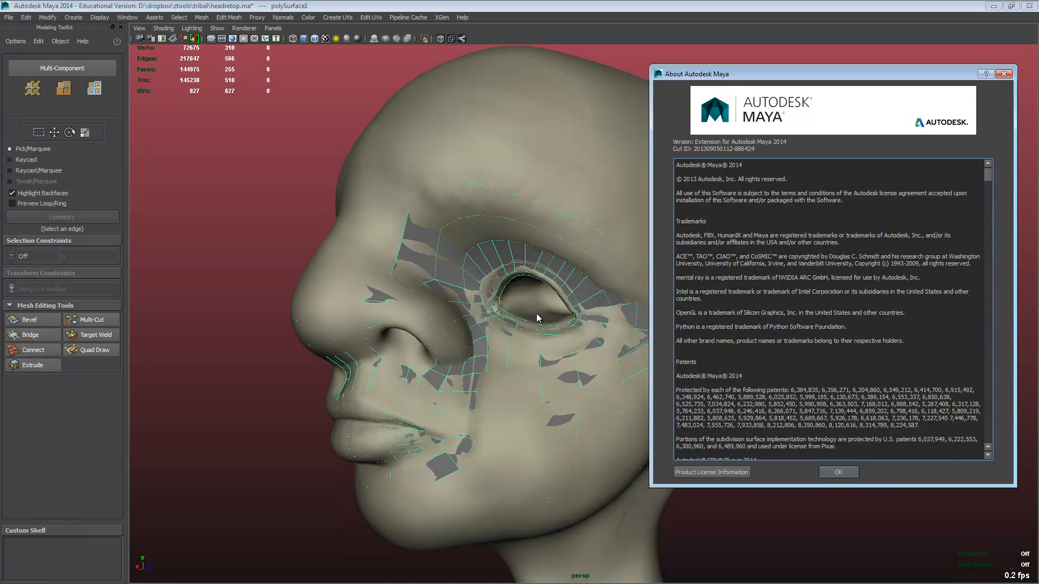
# Dismiss the About Maya dialog and tumble the view around the sculpted head
pyautogui.click(838, 471)
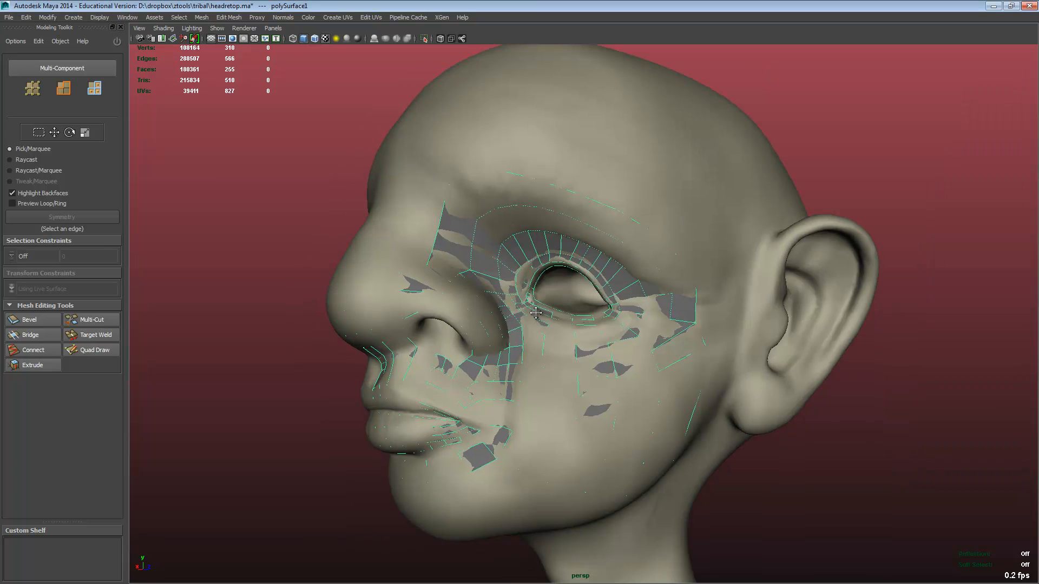
pyautogui.scroll(-3)
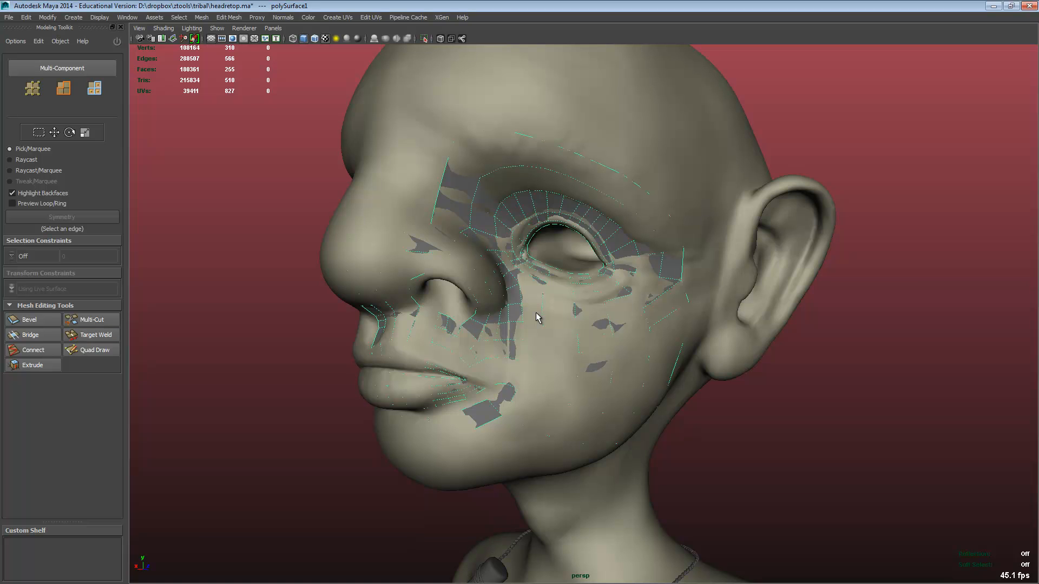
# Activate Quad Draw from the Modeling Toolkit's Mesh Editing Tools
pyautogui.click(90, 350)
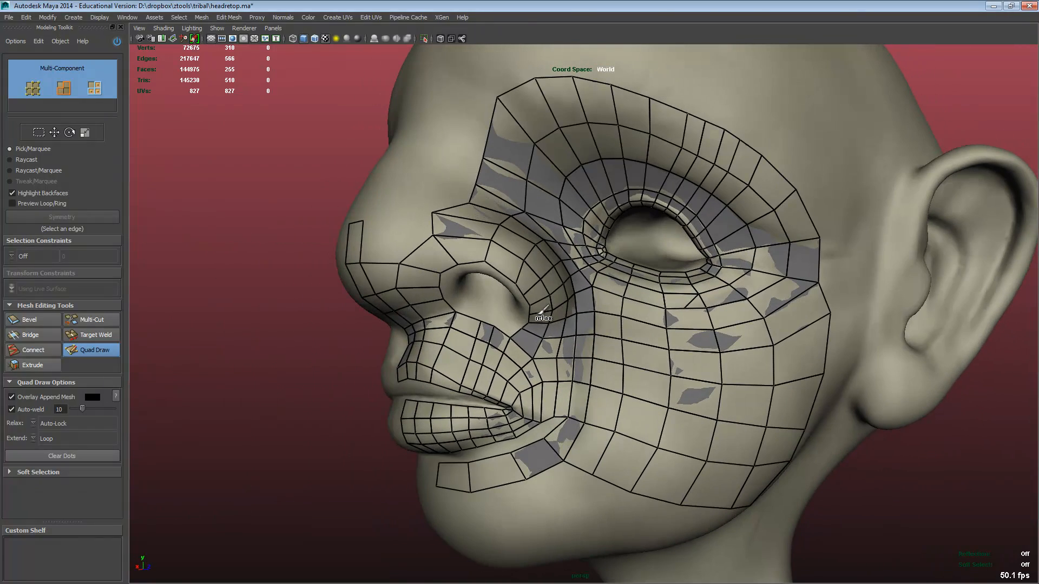
pyautogui.moveTo(535, 319)
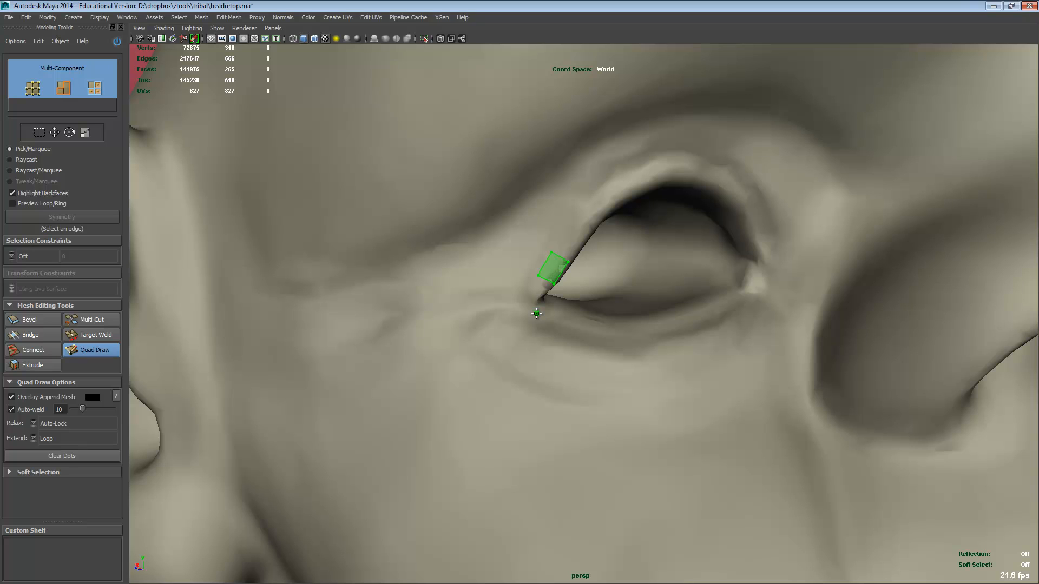
# Place points along the upper eyelid rim and build a quad strip from them
pyautogui.click(549, 271)
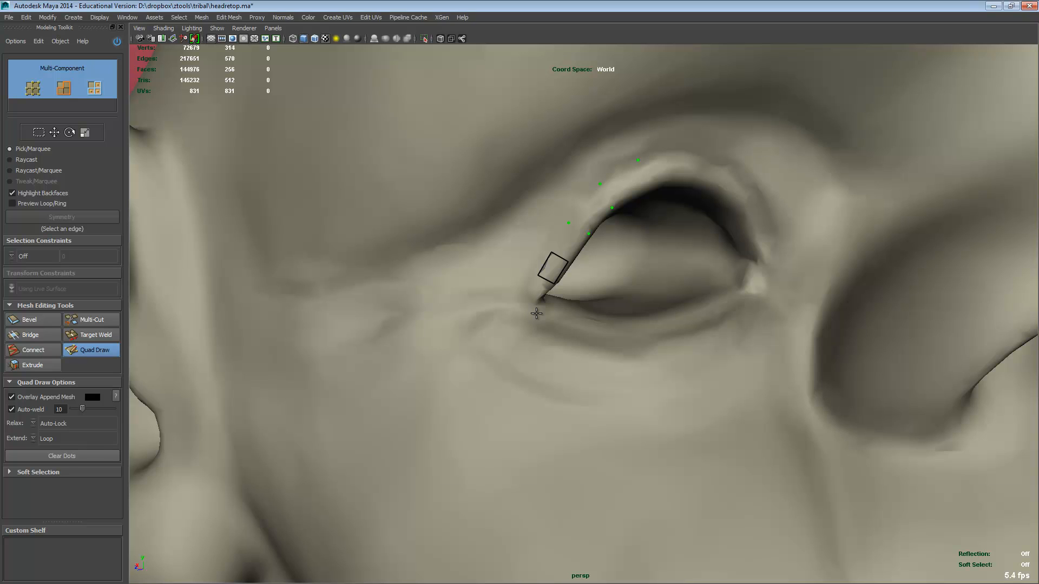
pyautogui.click(637, 160)
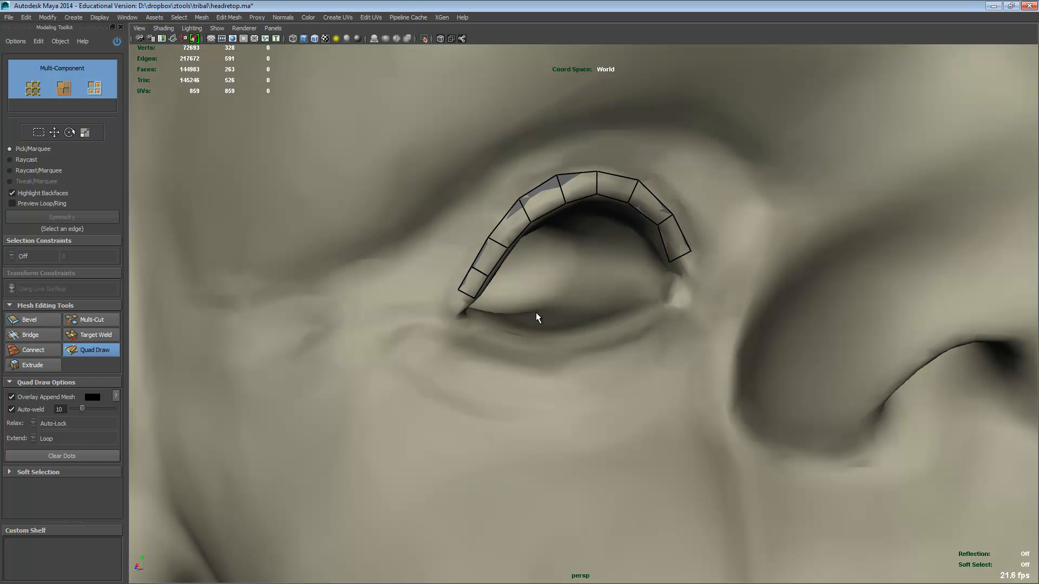
# Try Extend by Edge with one quad above the strip, then set Extend to Loop
pyautogui.click(46, 438)
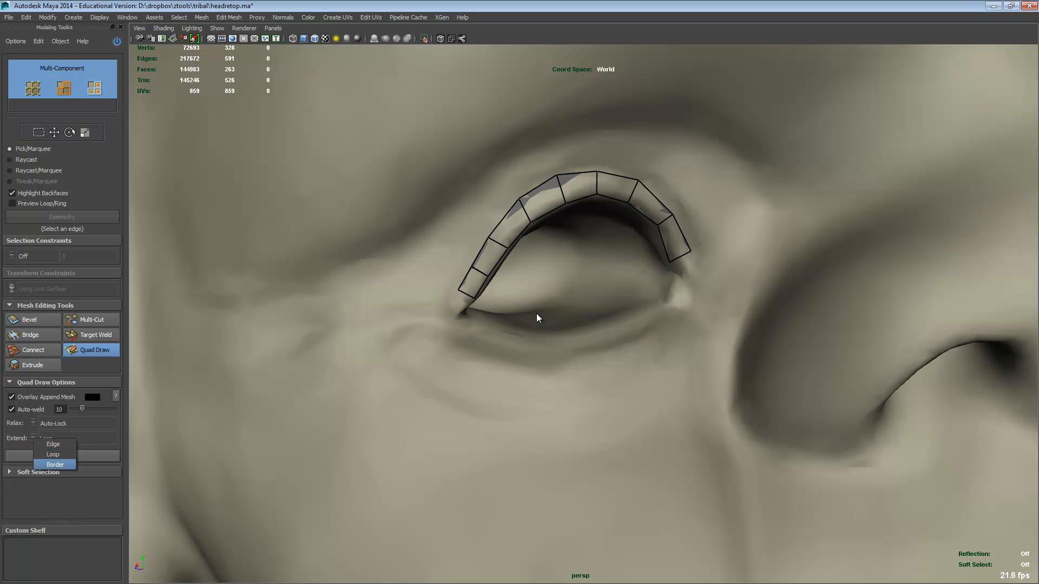
pyautogui.click(52, 443)
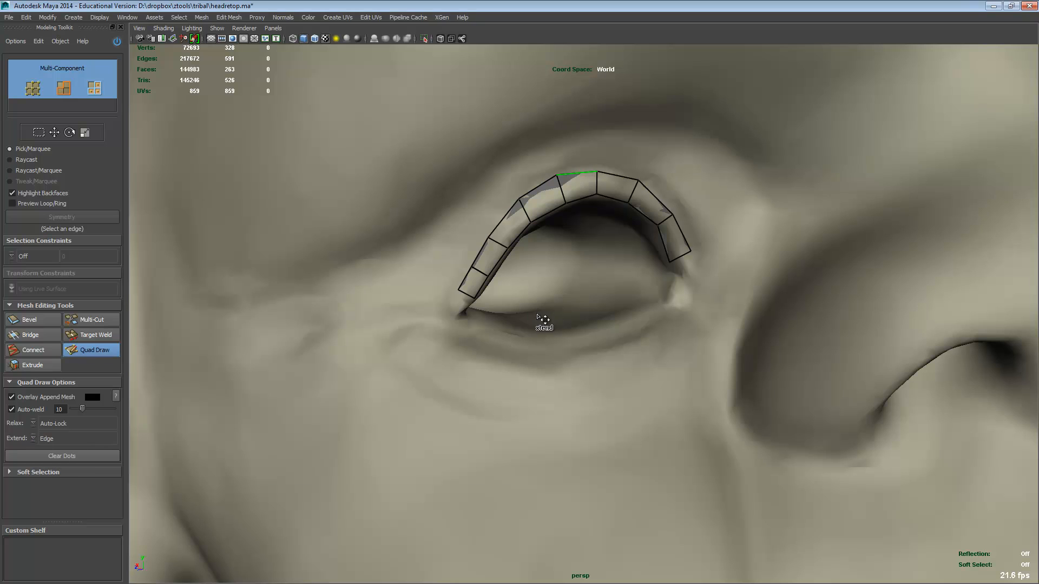
pyautogui.click(576, 157)
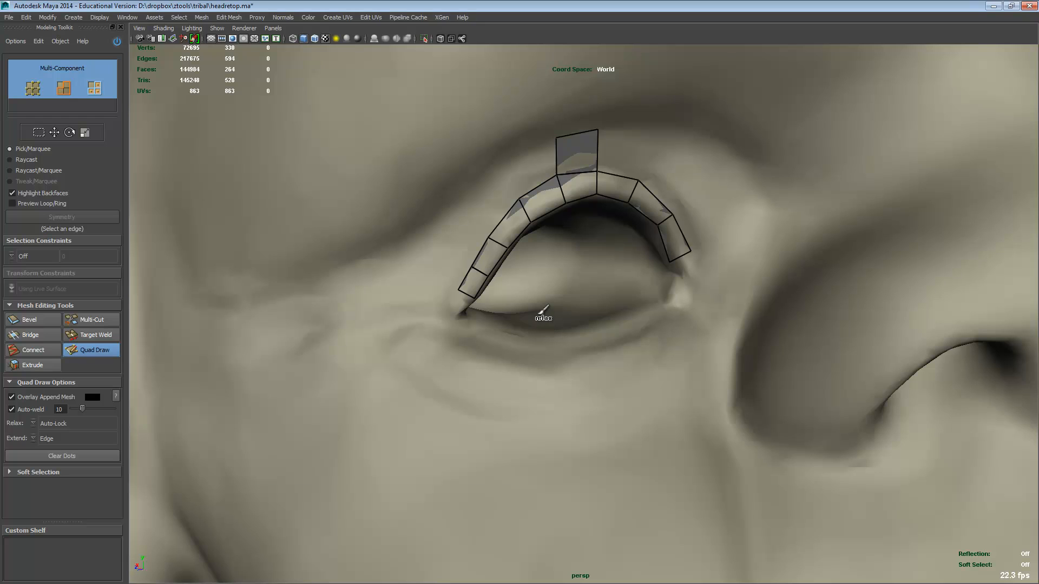
pyautogui.click(45, 439)
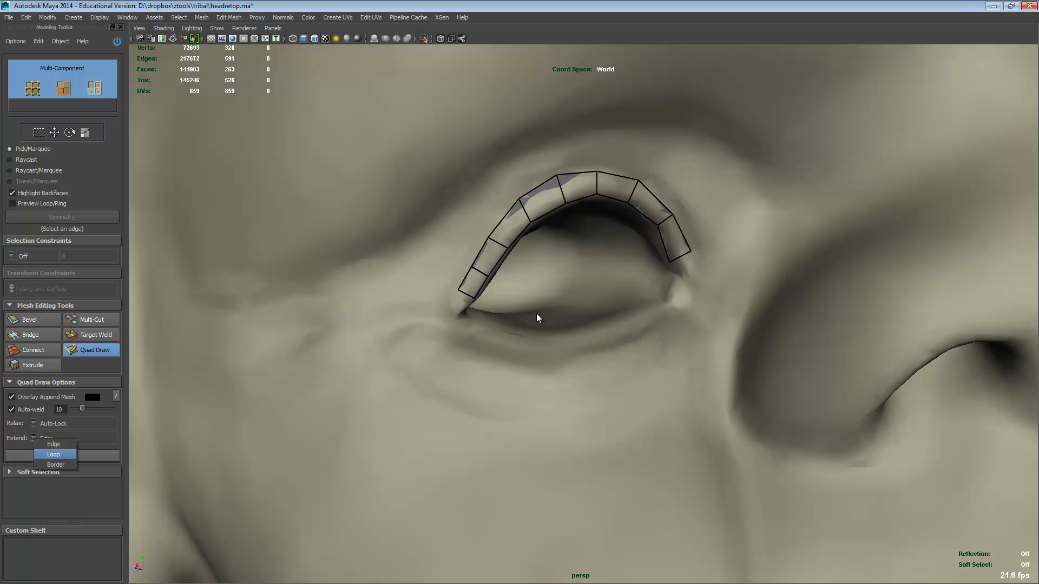
pyautogui.click(53, 454)
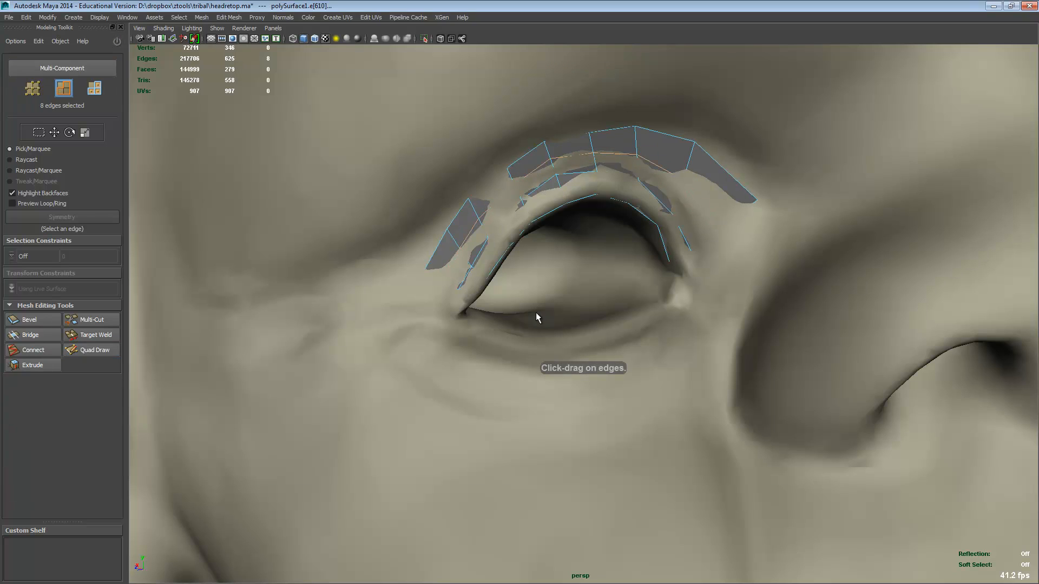
# Extend a loop of quads outward from the eyelid strip into a two-row band
pyautogui.click(96, 350)
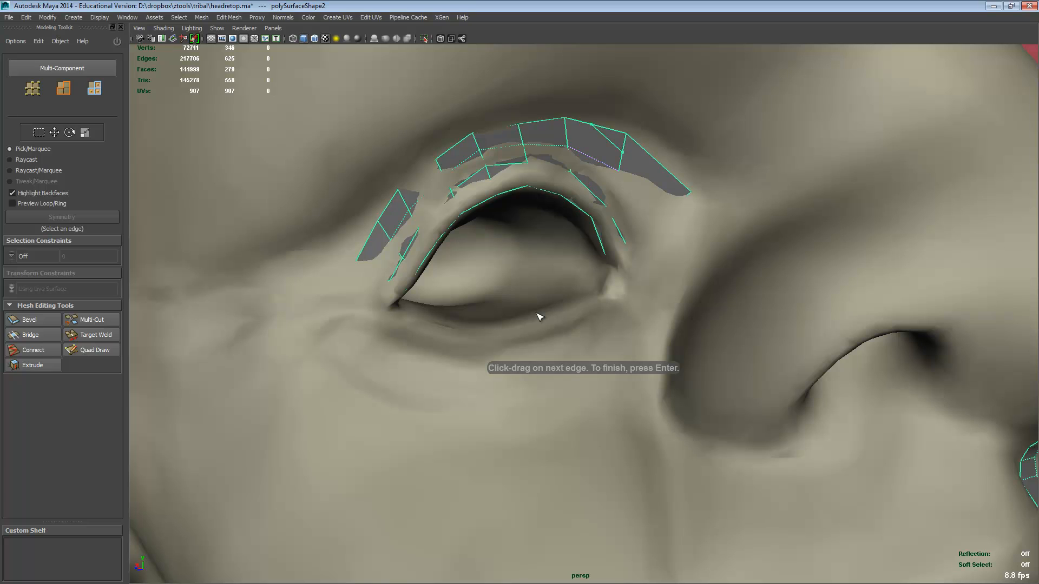
pyautogui.click(96, 351)
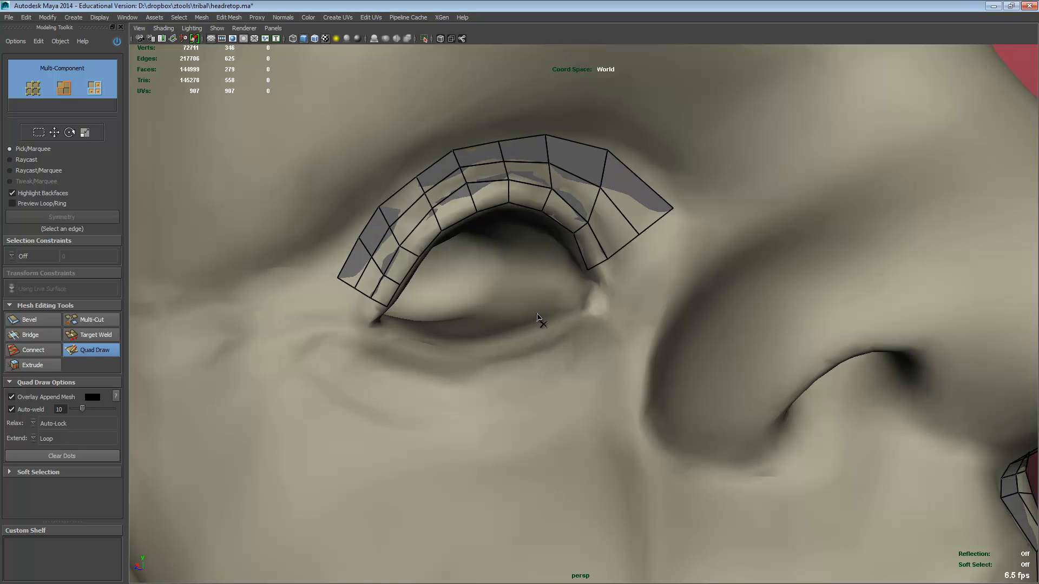
# Place points near the inner eye corner and add another quad to the strip
pyautogui.click(588, 164)
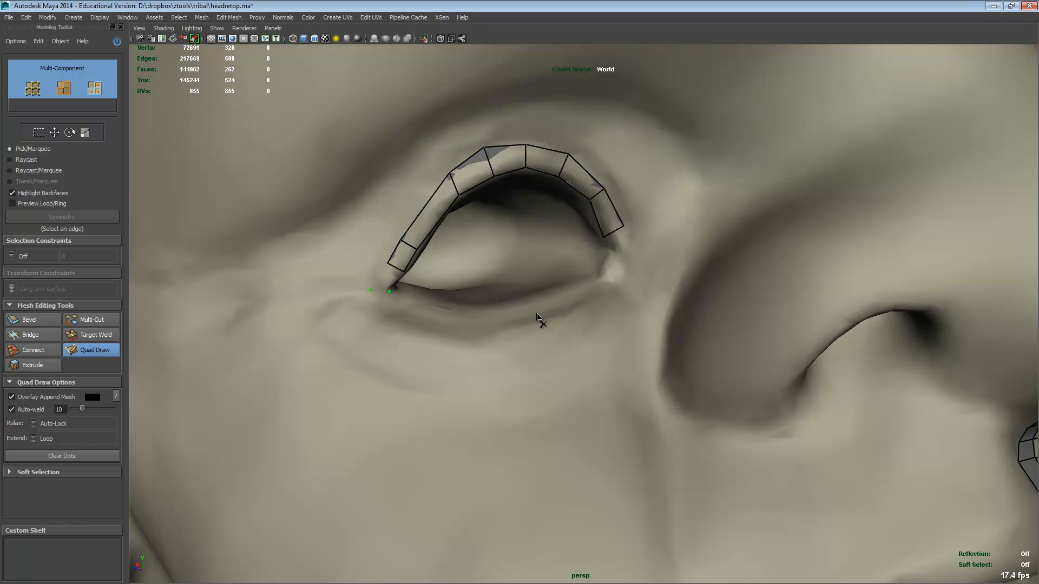
pyautogui.click(400, 318)
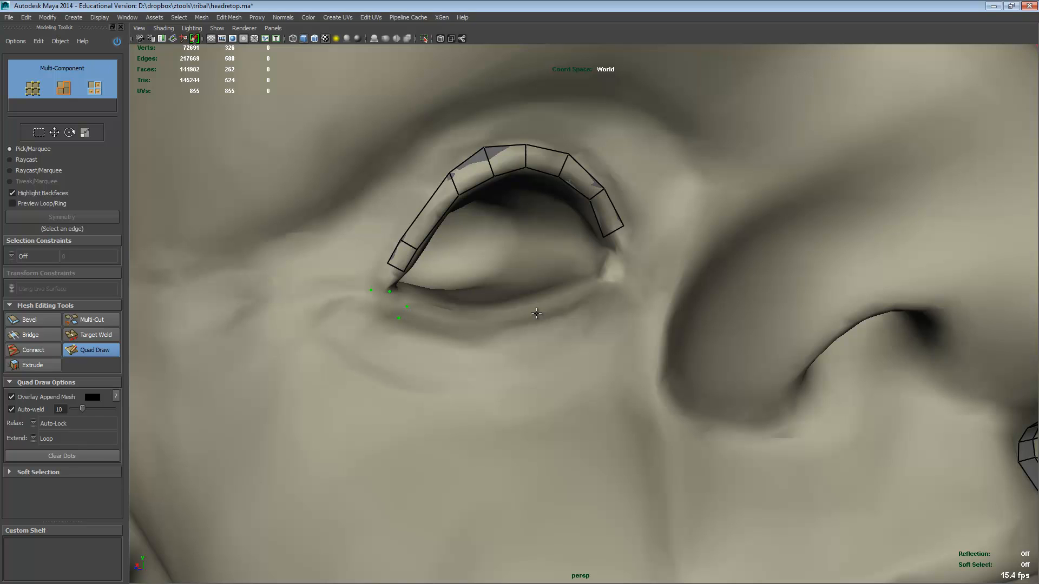
pyautogui.moveTo(535, 318)
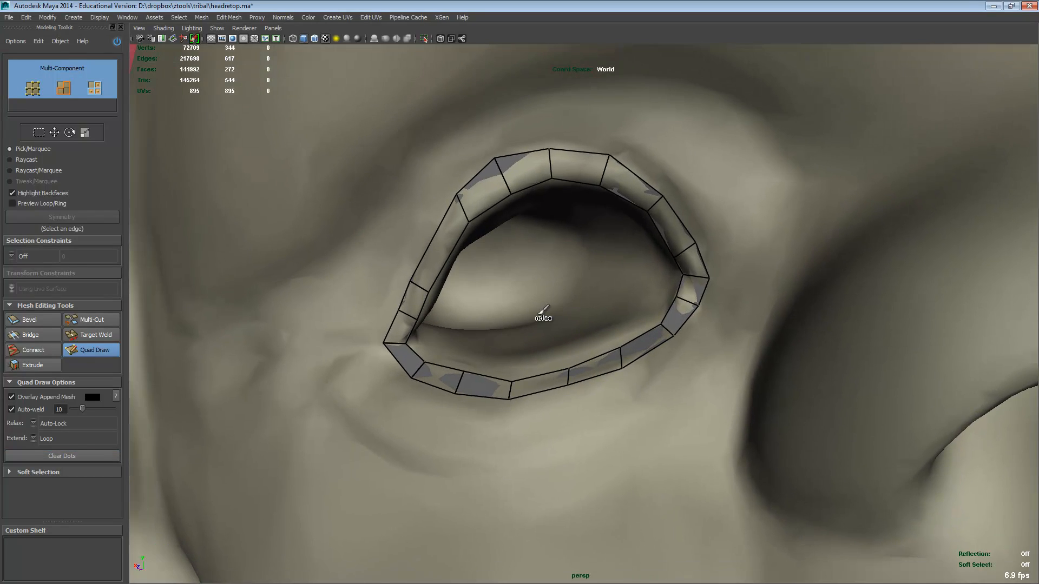
# Set Quad Draw Extend to Border so whole borders extend at once
pyautogui.click(47, 438)
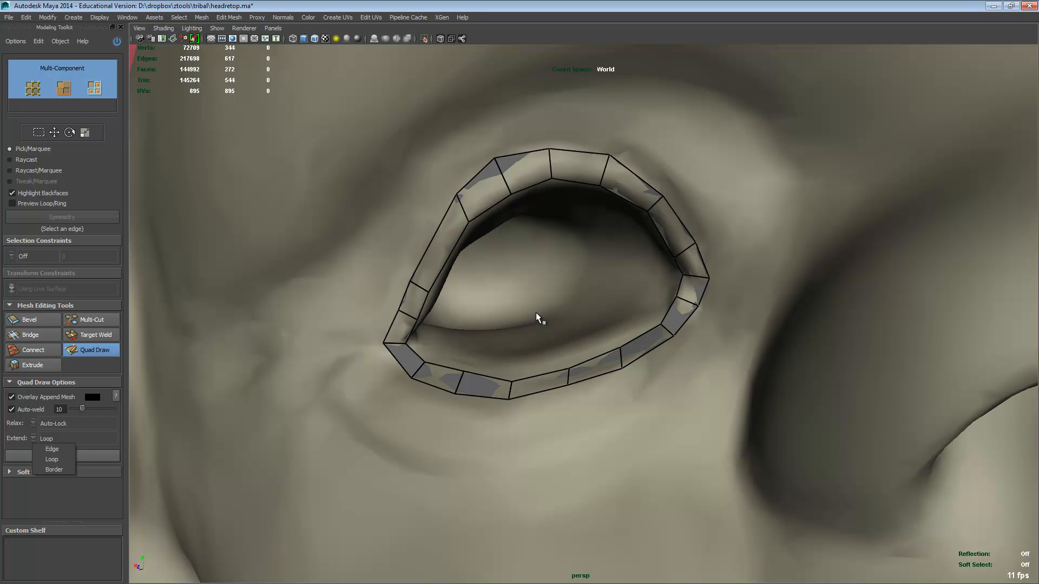
pyautogui.click(53, 470)
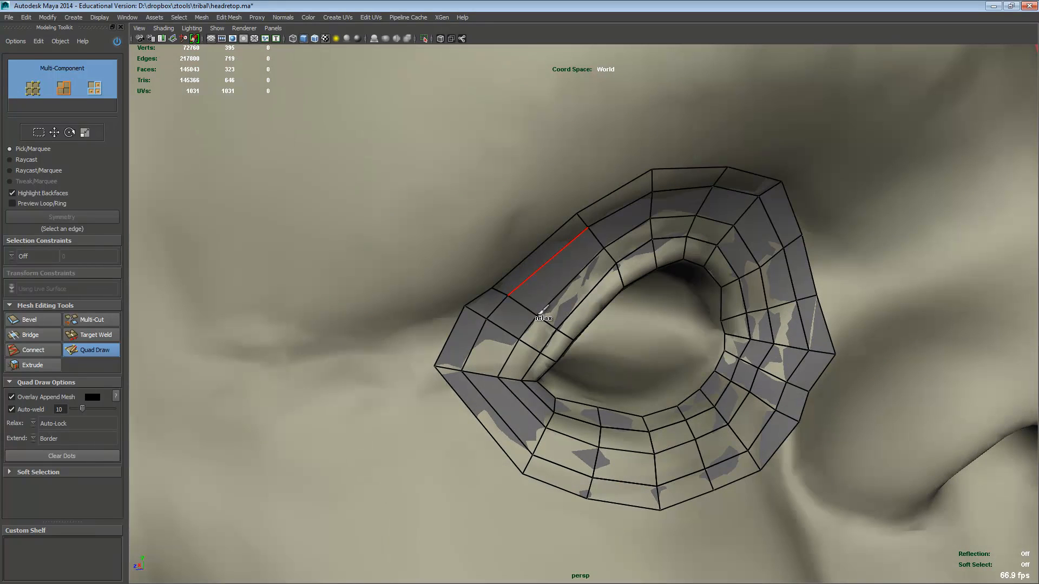
pyautogui.moveTo(536, 313)
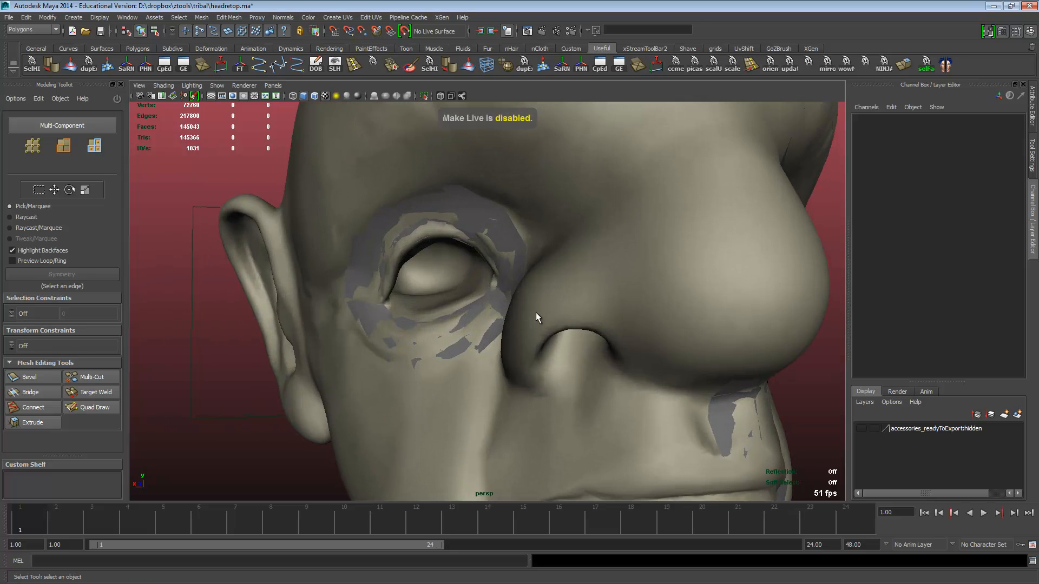
# Zoom toward the eye and orbit around to the side of the head
pyautogui.moveTo(537, 317); pyautogui.dragTo(537, 314)
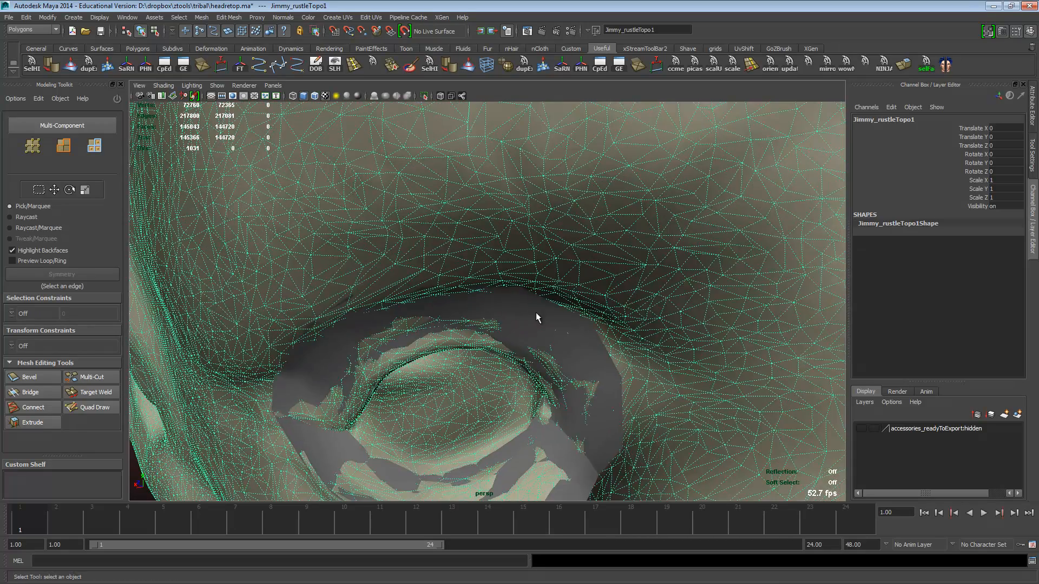
pyautogui.moveTo(536, 317); pyautogui.dragTo(537, 314)
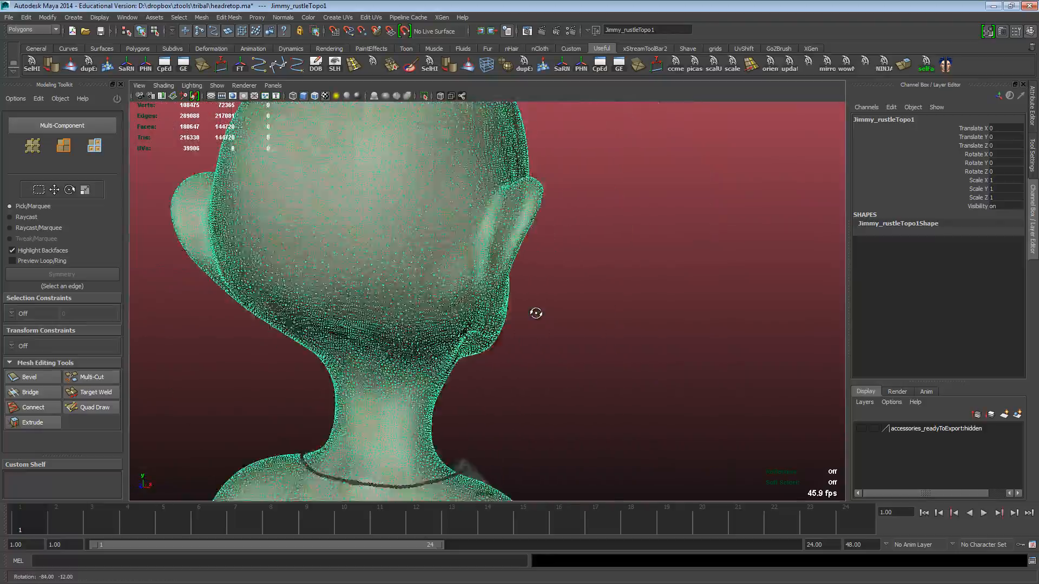
pyautogui.moveTo(536, 314); pyautogui.dragTo(537, 311)
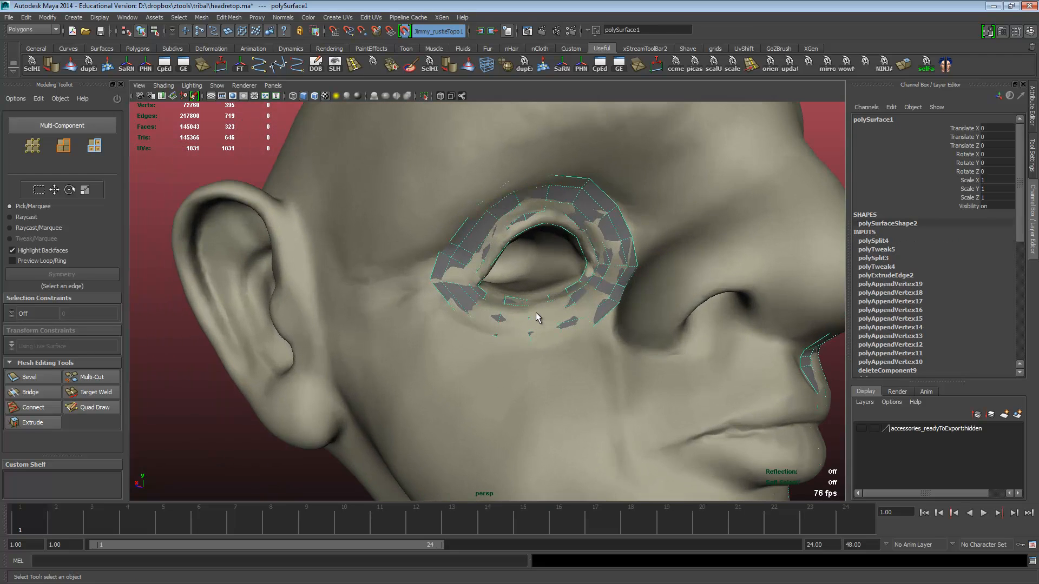
# Resume Quad Draw on polySurface1 to add quads around and below the eye
pyautogui.click(91, 407)
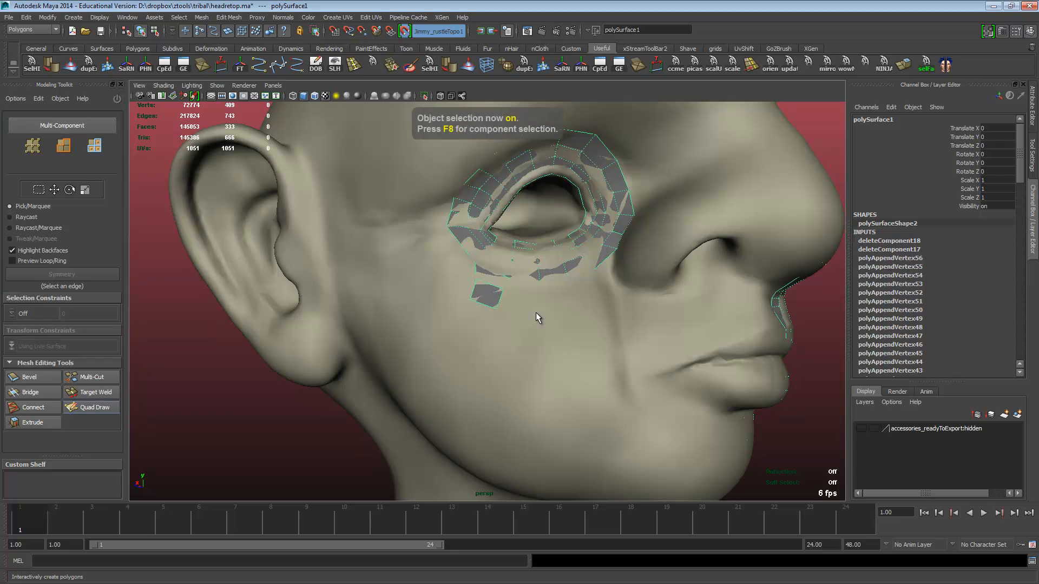
# With Quad Draw active, place the first point of a free quad shape in empty space
pyautogui.click(91, 407)
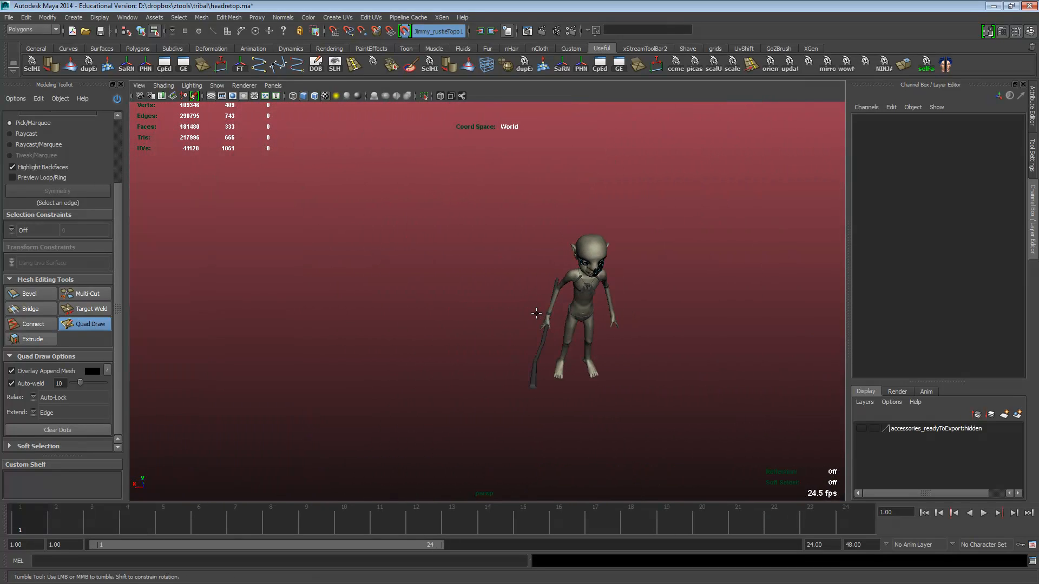
pyautogui.click(408, 30)
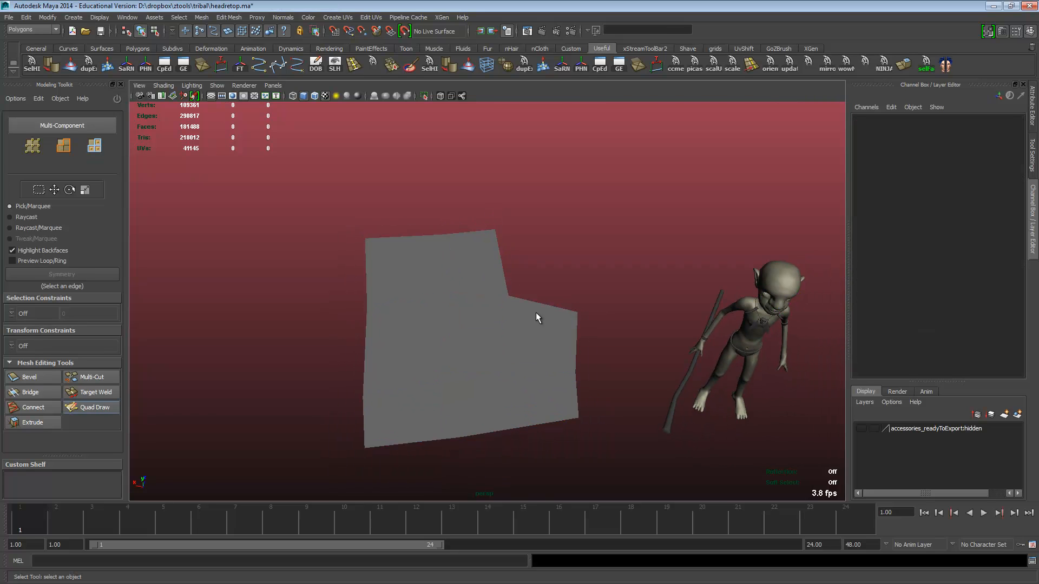
# Select a corner vertex of the free shape and tumble back toward the sculpted head
pyautogui.click(91, 406)
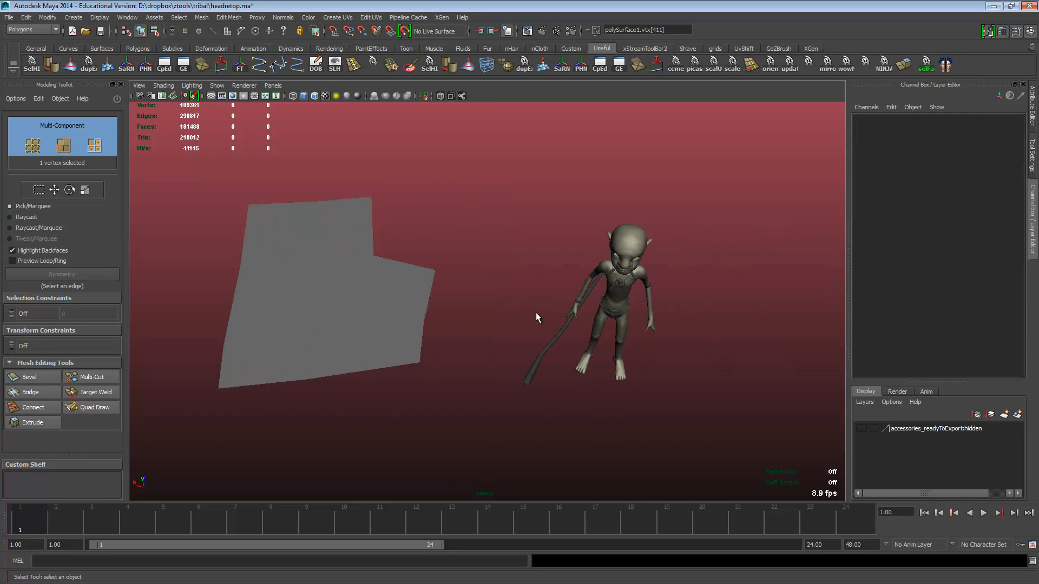
pyautogui.moveTo(536, 317); pyautogui.dragTo(535, 313)
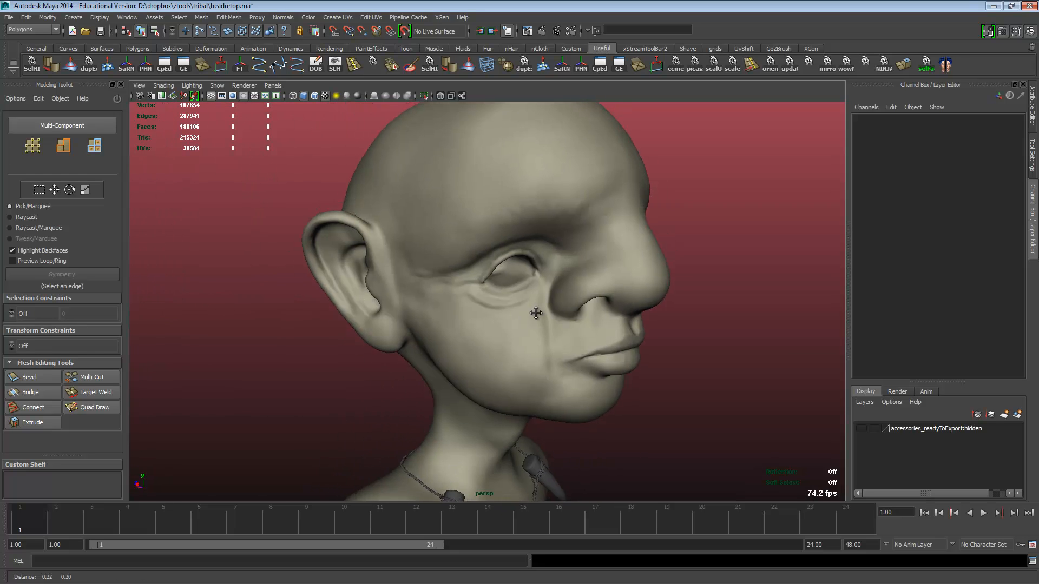
pyautogui.moveTo(537, 314); pyautogui.dragTo(537, 318)
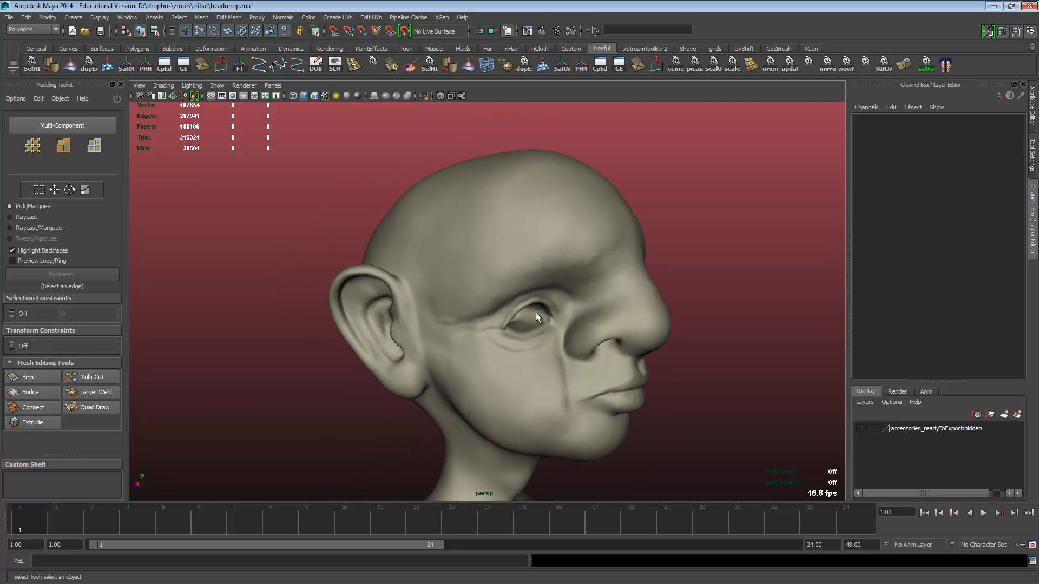
pyautogui.moveTo(537, 317); pyautogui.dragTo(535, 314)
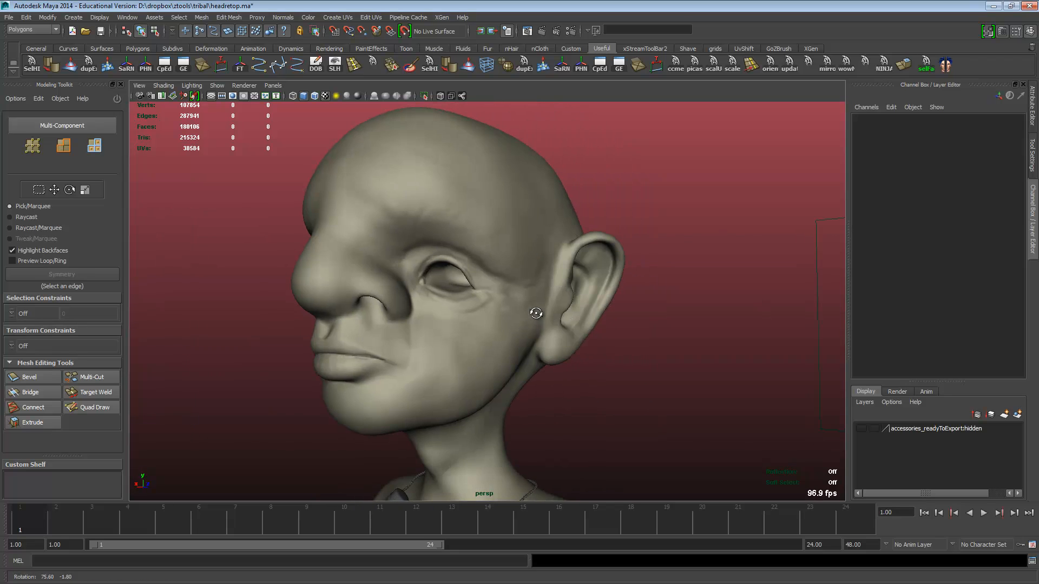